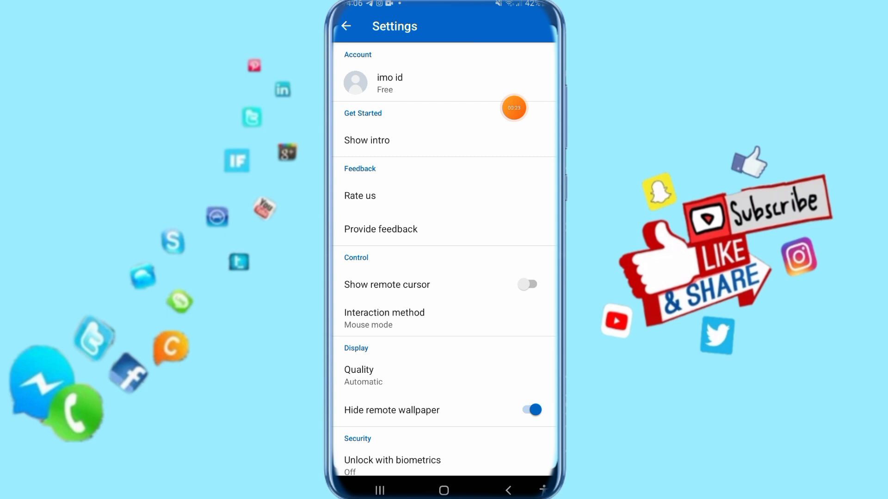
Scroll the Settings list down to the Advanced section and About TeamViewer
scroll("down", 3)
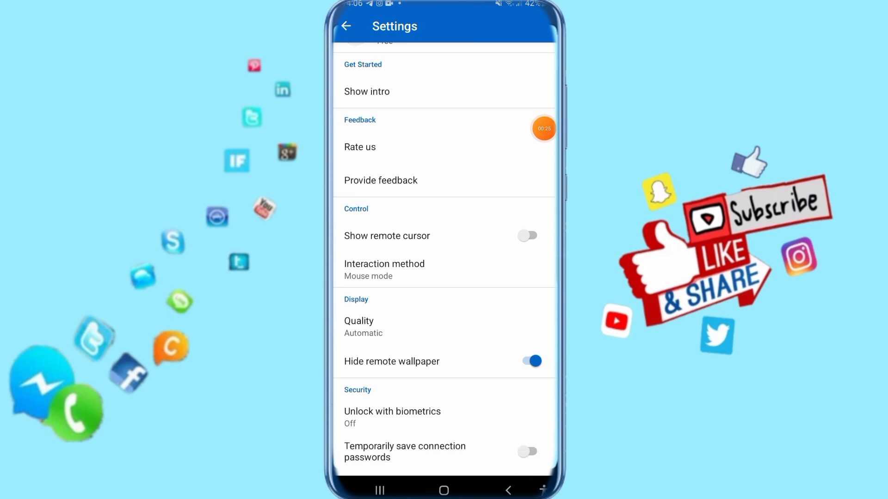
scroll("down", 3)
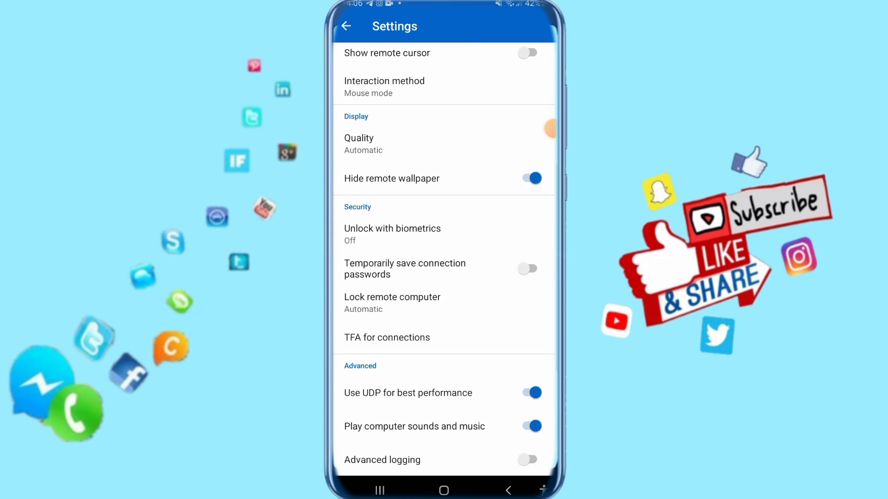
scroll("down", 3)
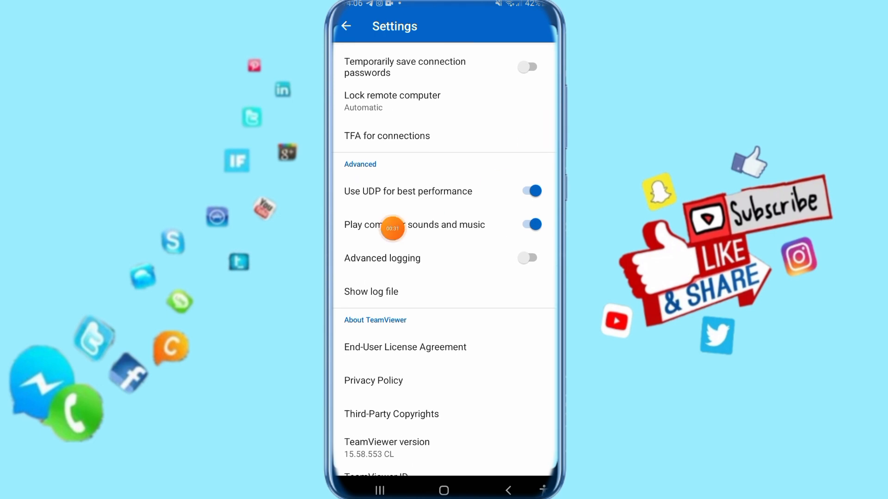
mouse_move(455, 215)
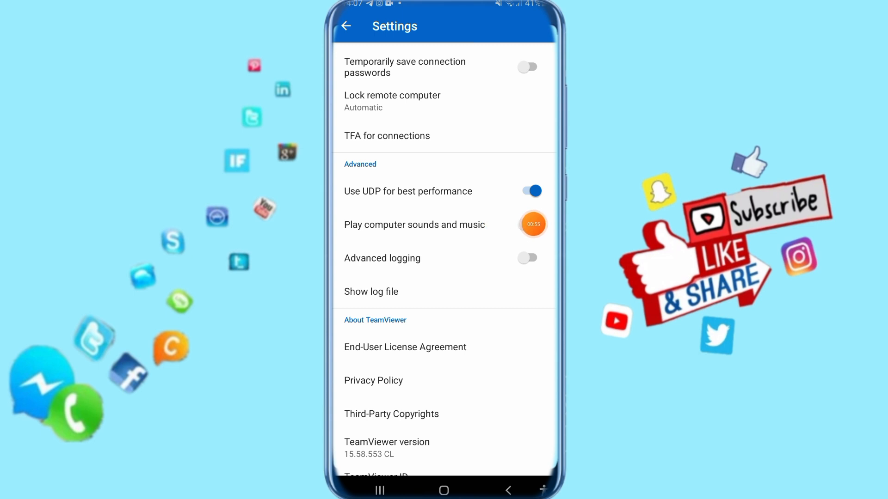
Switch off 'Play computer sounds and music', leaving UDP for best performance on
left_click(531, 224)
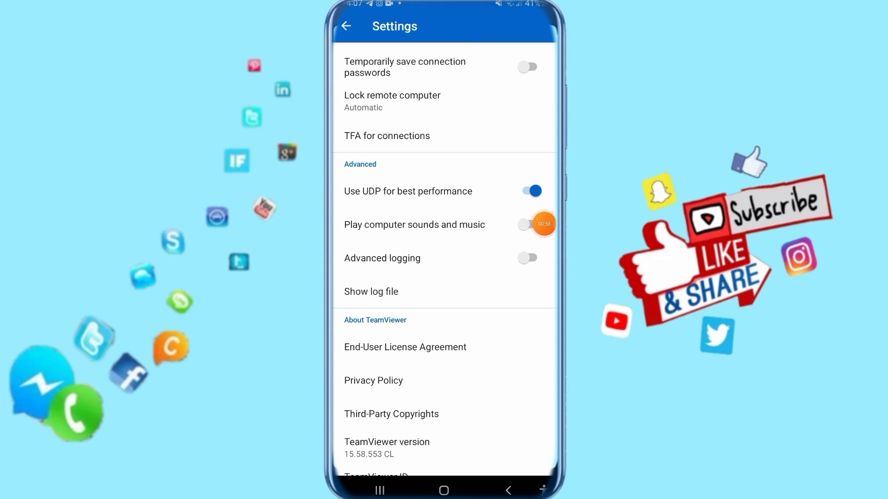